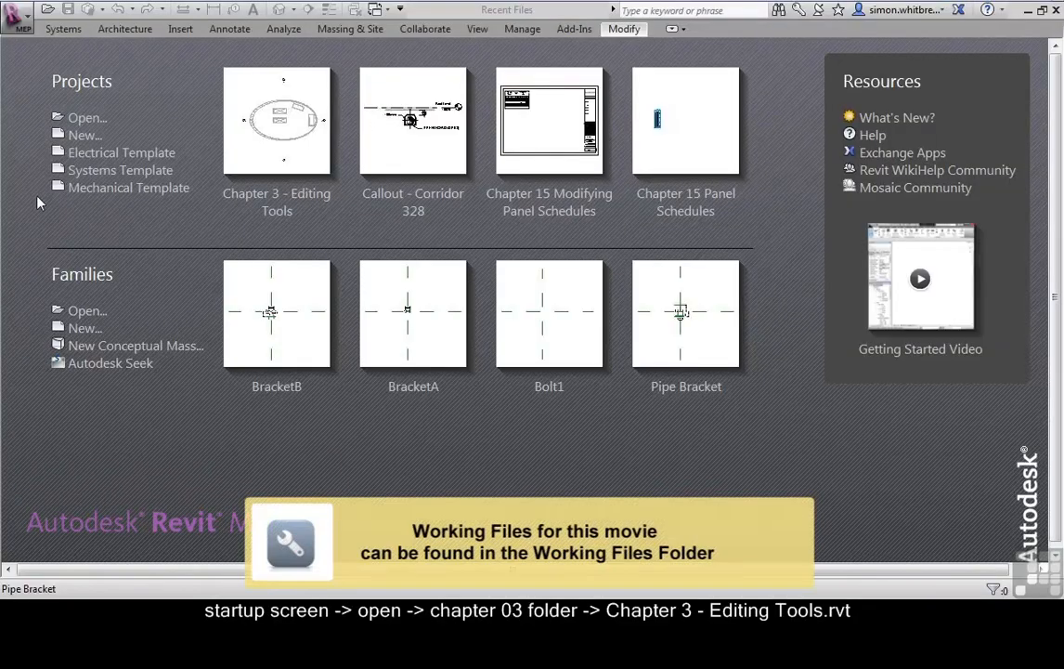
Open the Chapter 3 - Editing Tools project from Recent Files.
left_click(86, 117)
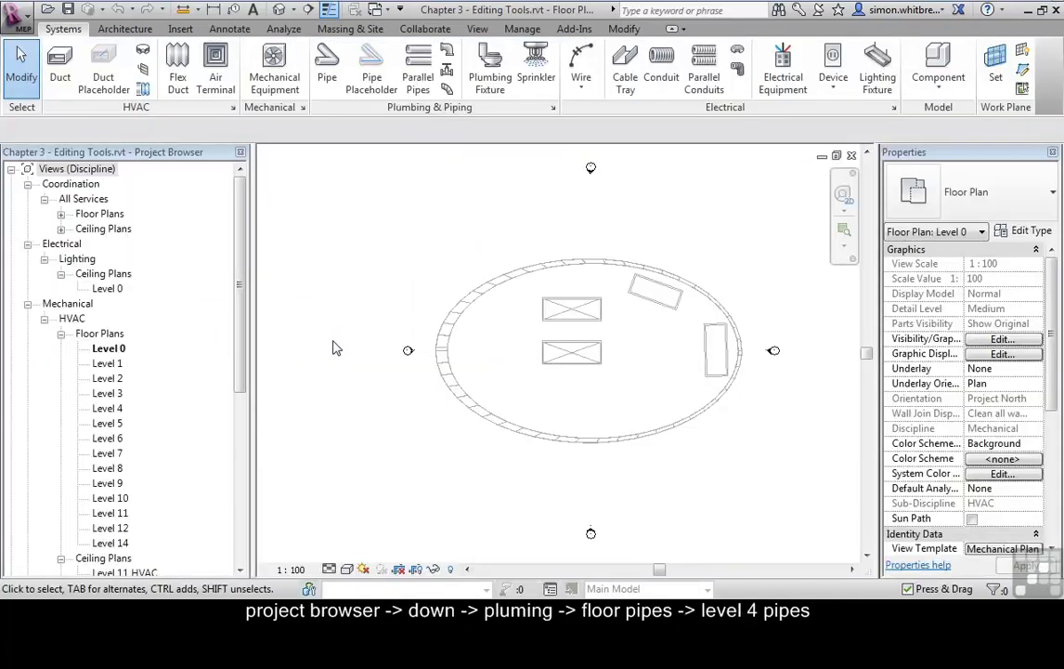
Open Level 4 Pipes, then Level 4 Corridor Pipe Section, then the Pipe Detail callout.
scroll("down", 3)
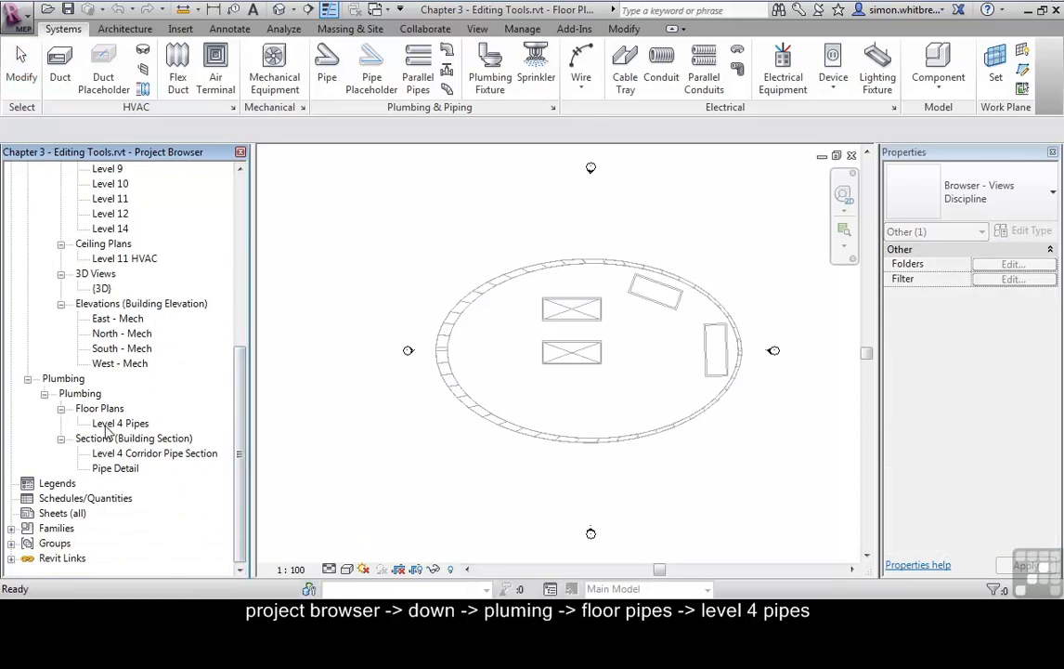
double_click(122, 423)
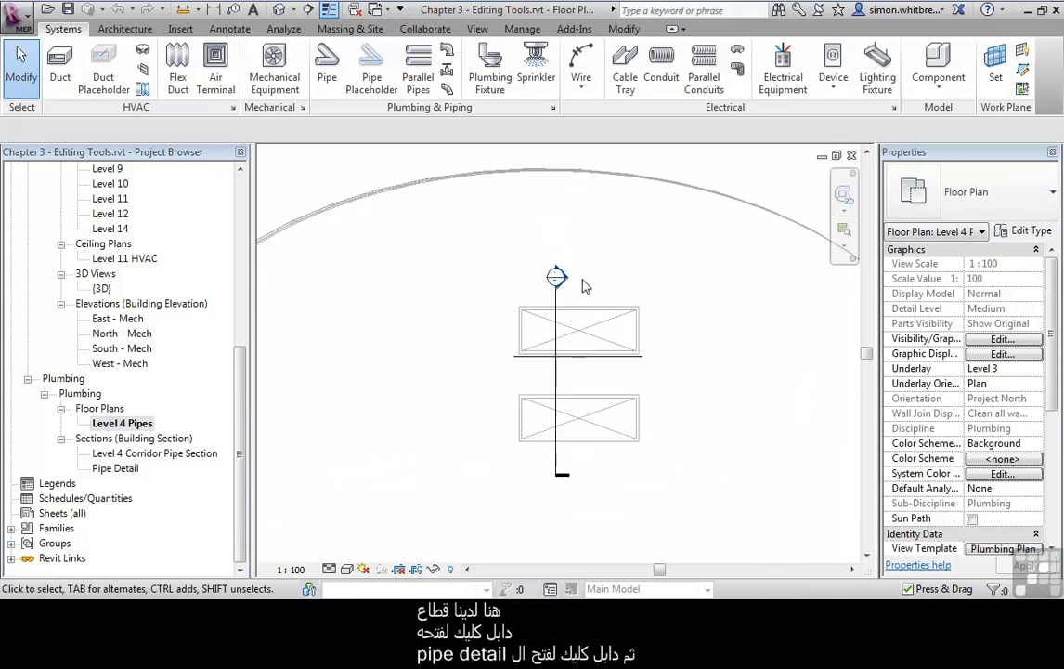
double_click(159, 453)
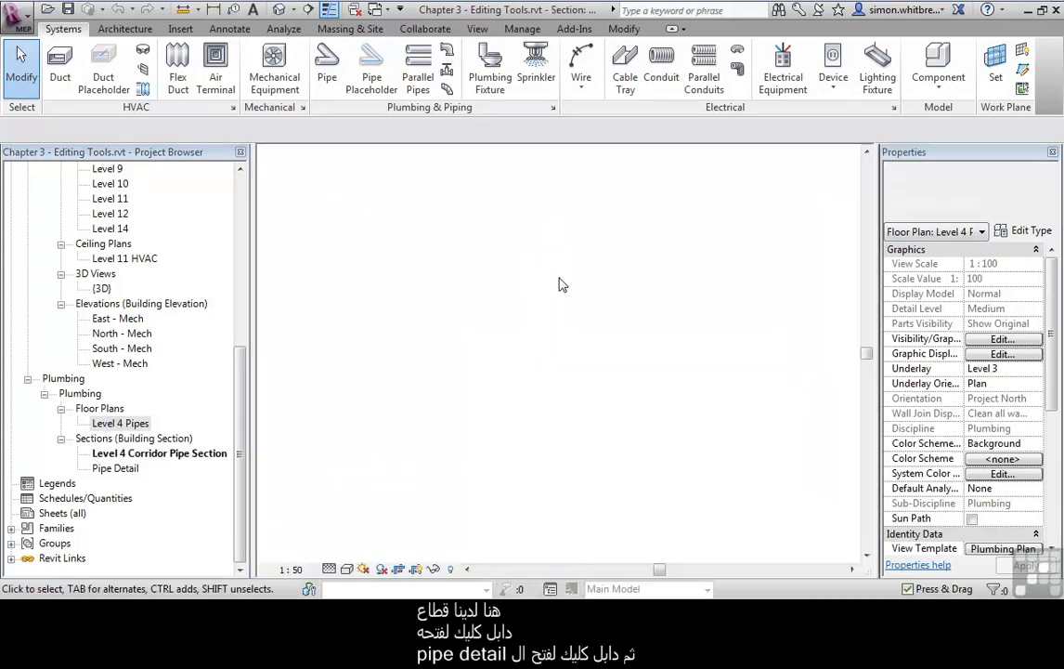
double_click(158, 452)
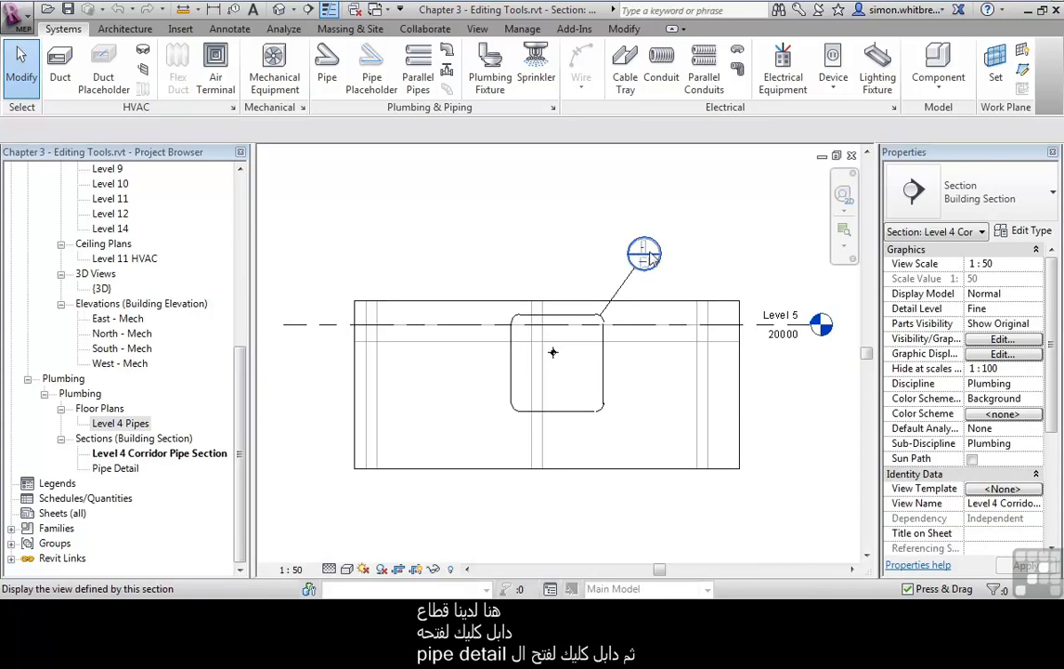
double_click(115, 468)
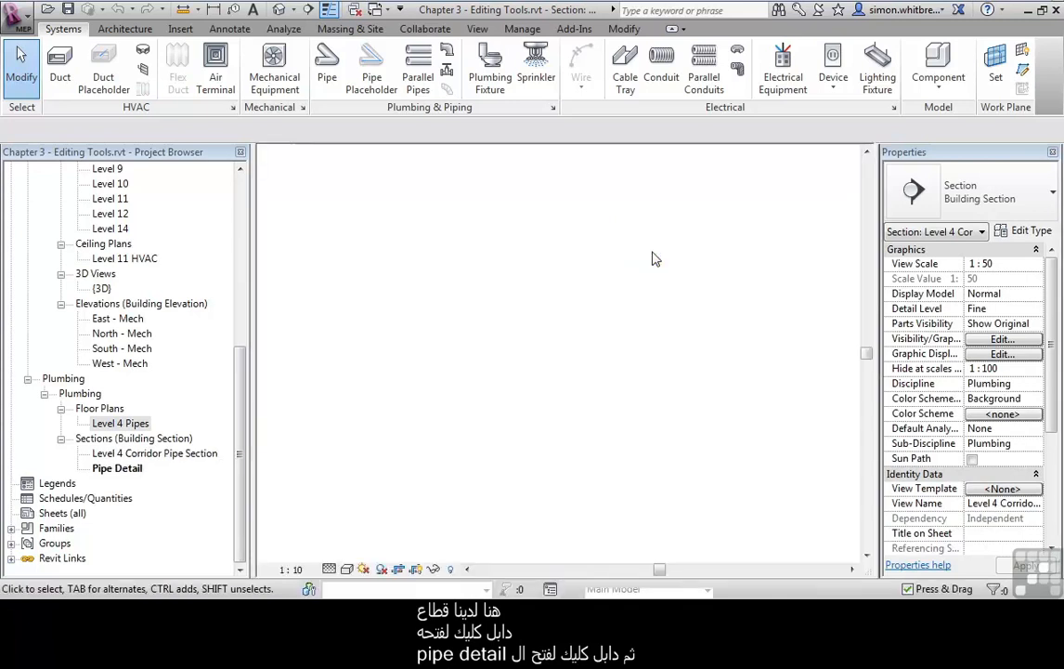
double_click(117, 467)
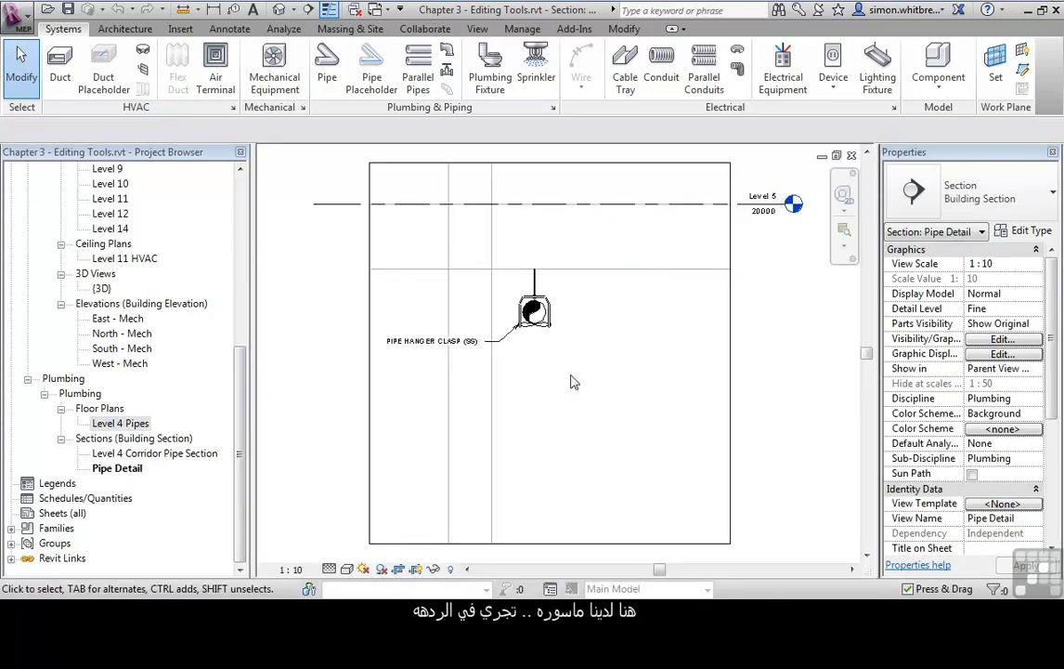
Zoom in on the hanger clasp so the two neighbouring pipes are visible.
left_click(534, 311)
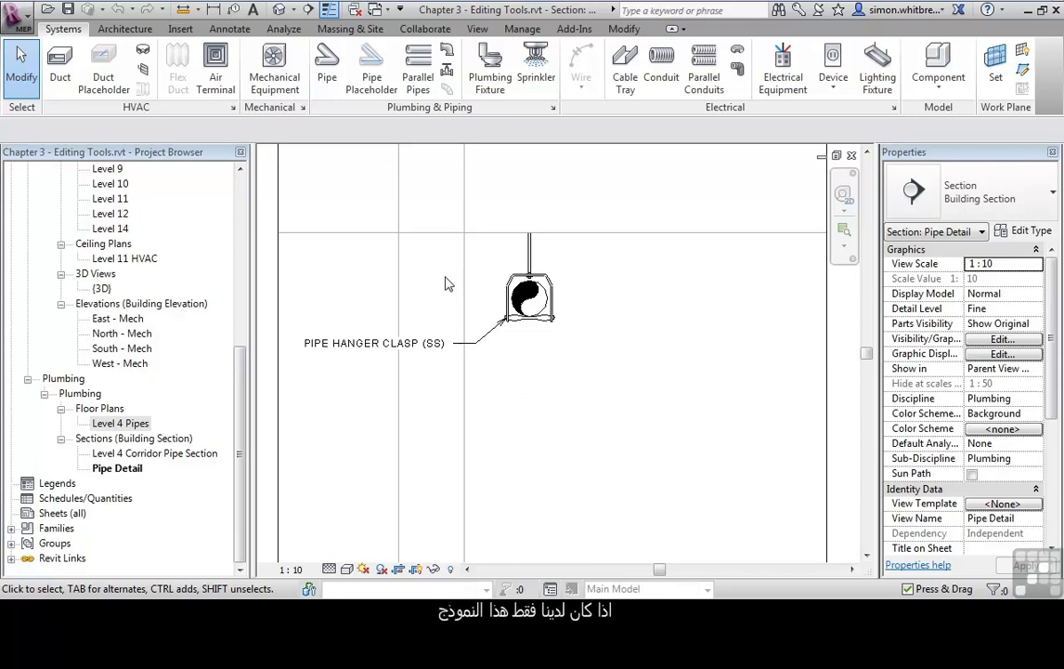
left_click(529, 297)
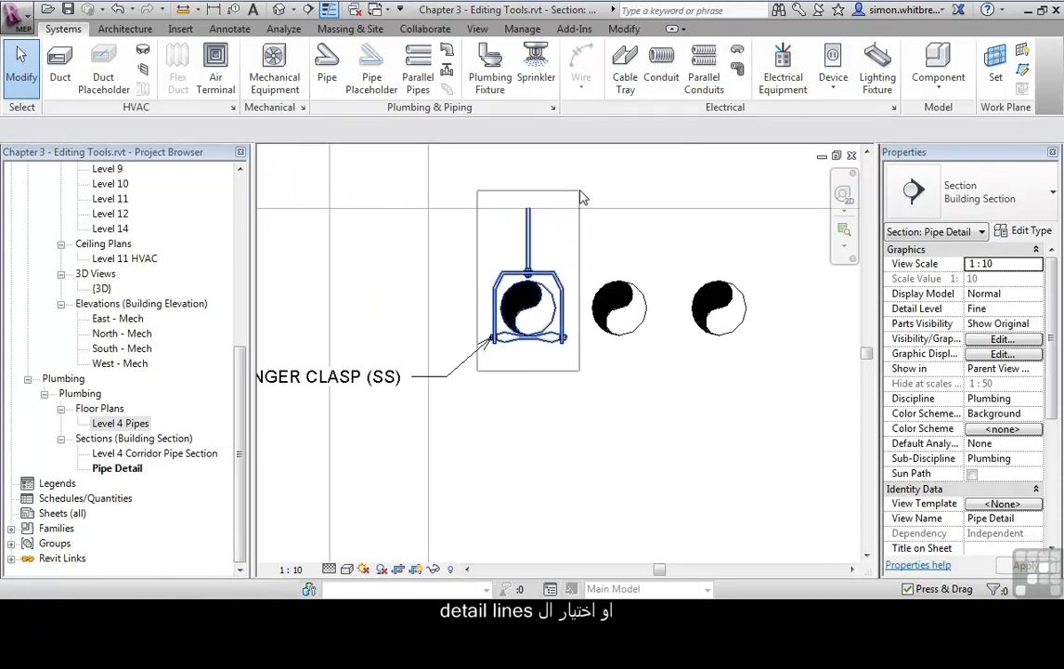
Window-select the hanger detail lines and start Create Group.
left_click(527, 306)
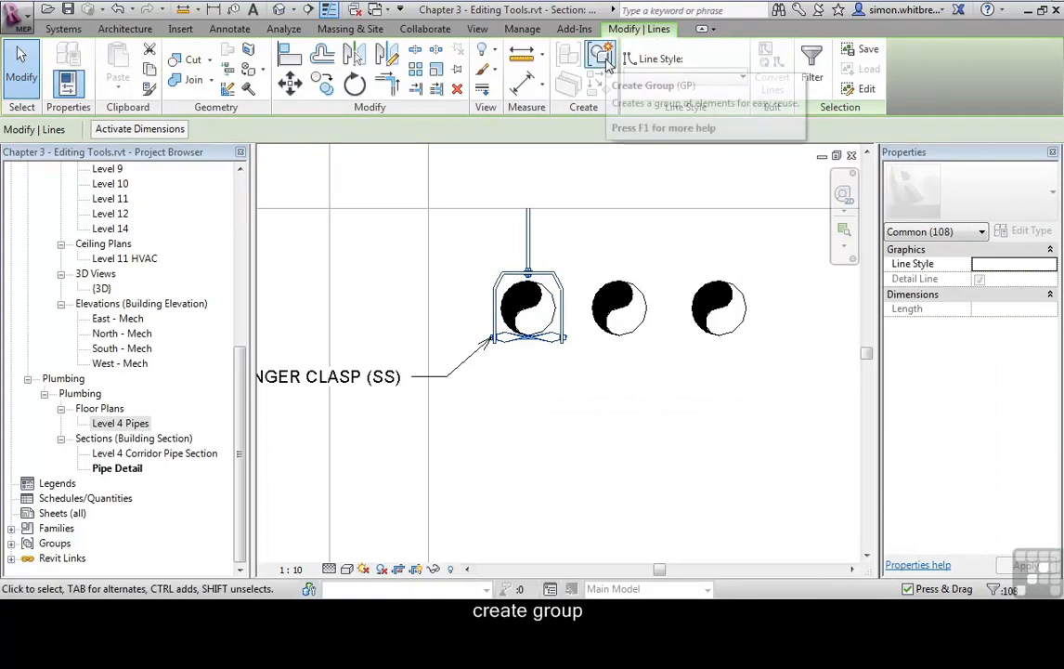
left_click(601, 56)
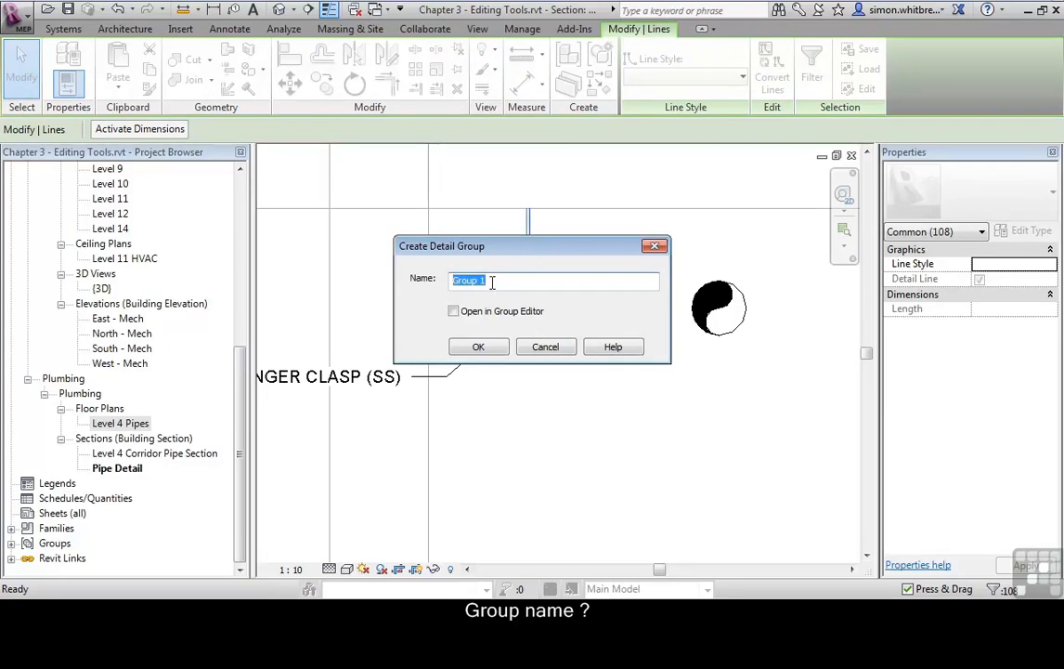
mouse_move(499, 252)
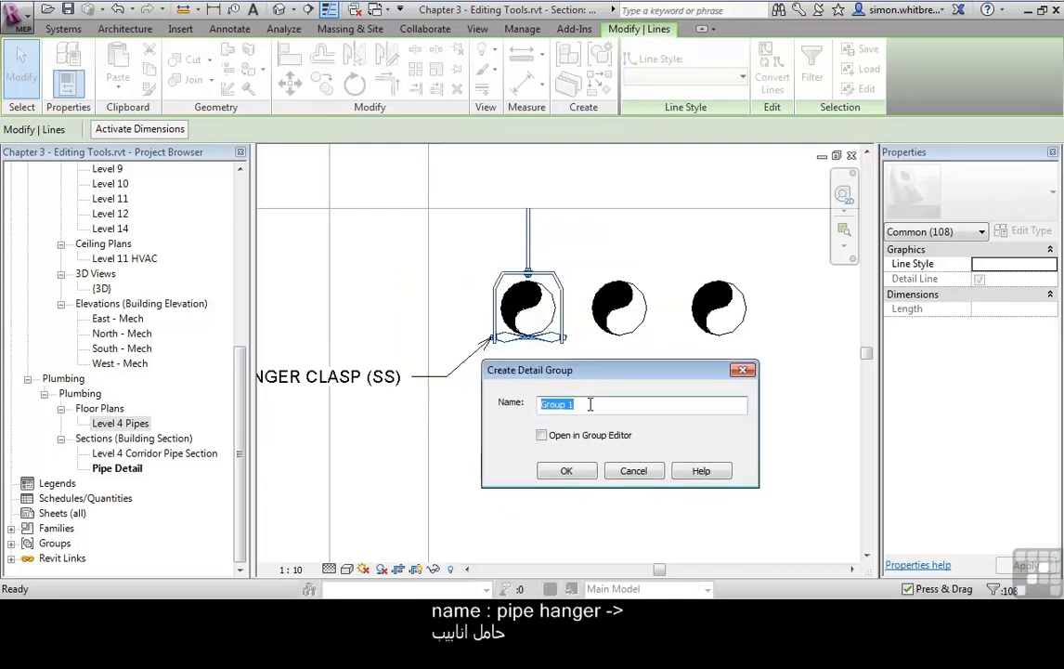
Name the detail group 'Pipe Hanger' and confirm.
type("Pipe")
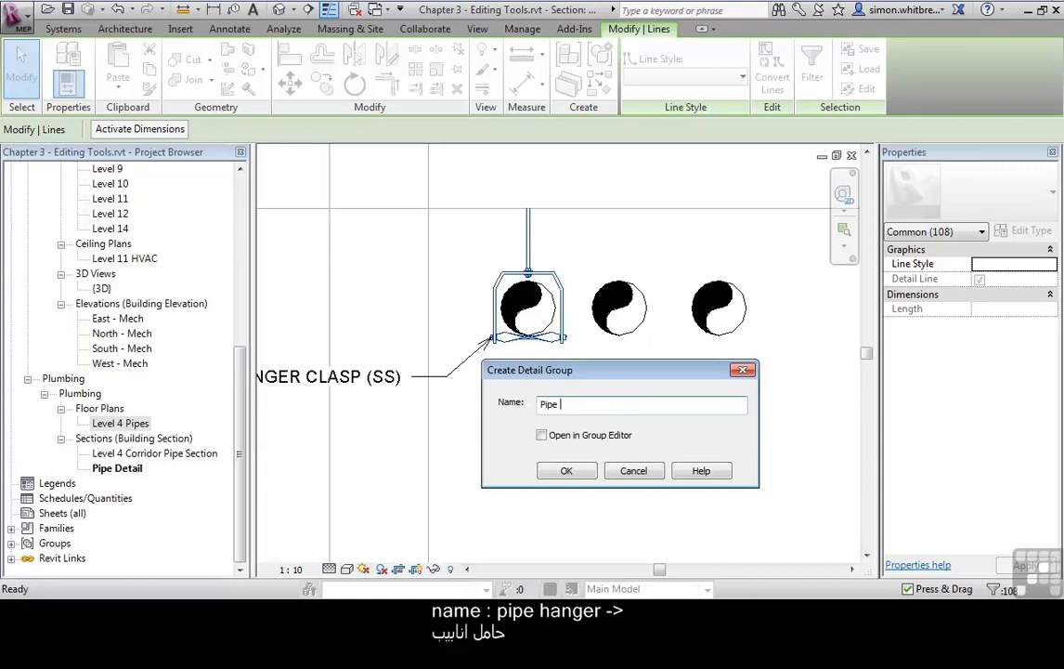
type("Hanger")
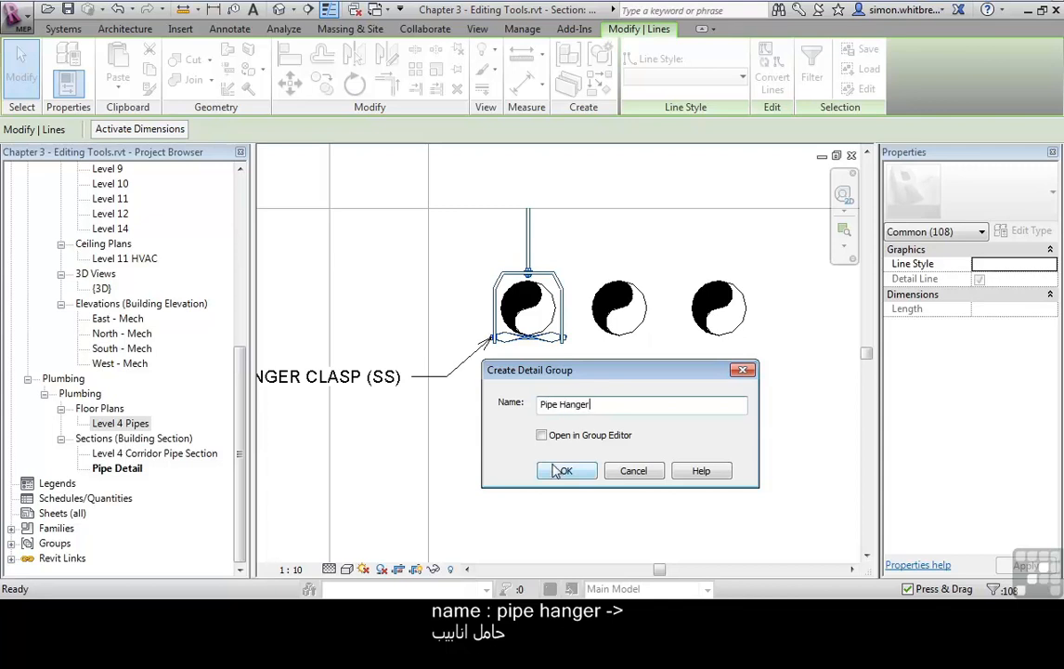
left_click(565, 470)
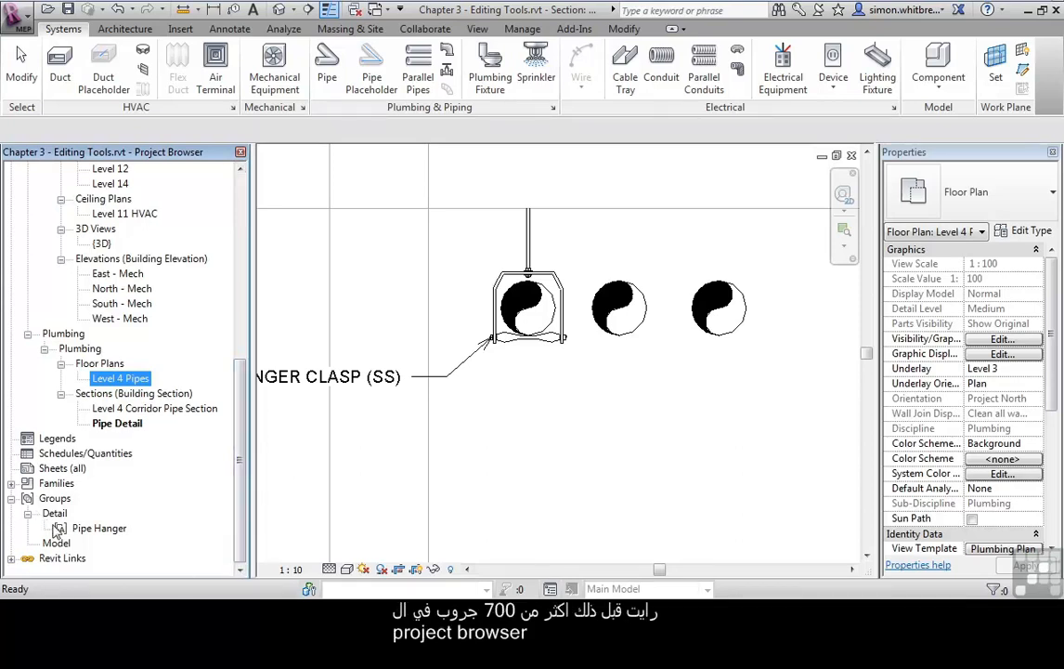
mouse_move(60, 558)
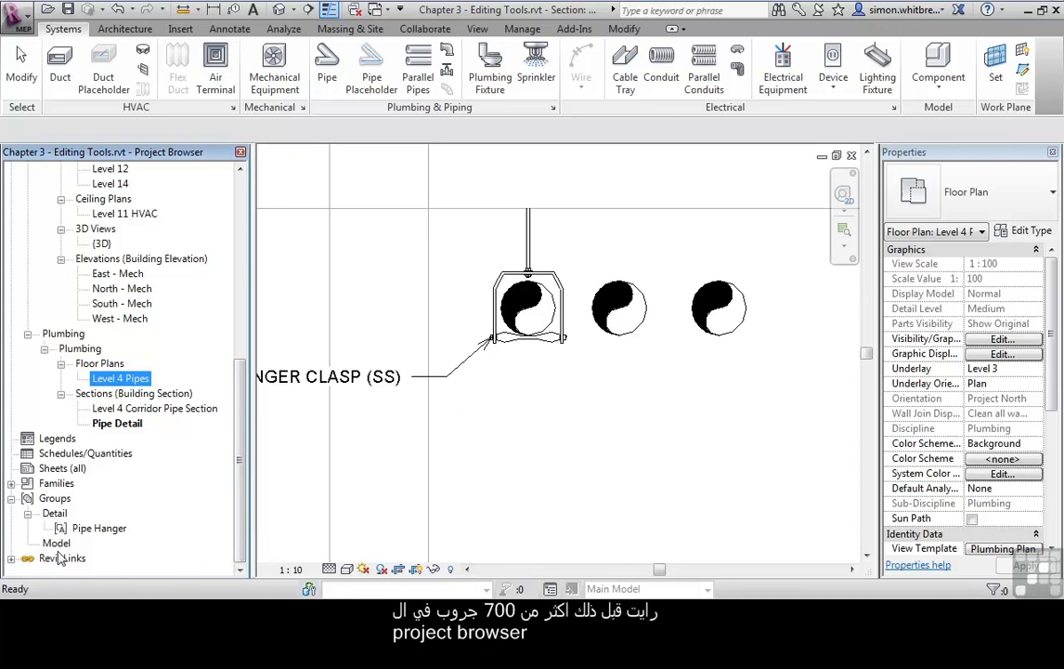
mouse_move(93, 532)
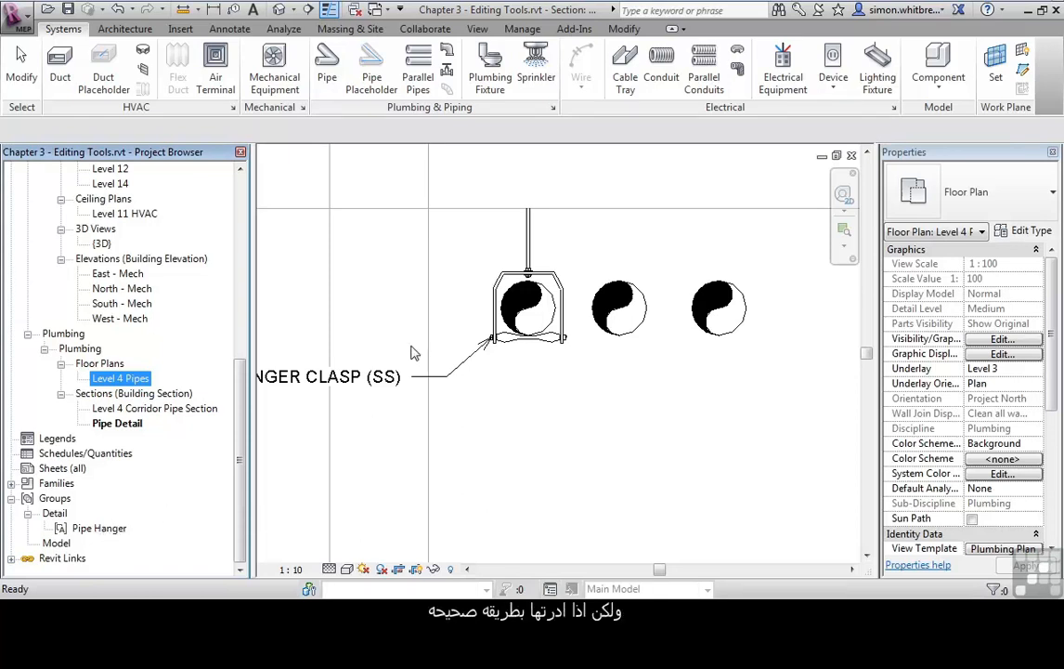
Place a Pipe Hanger group instance via Create Instance onto the middle pipe.
left_click(528, 307)
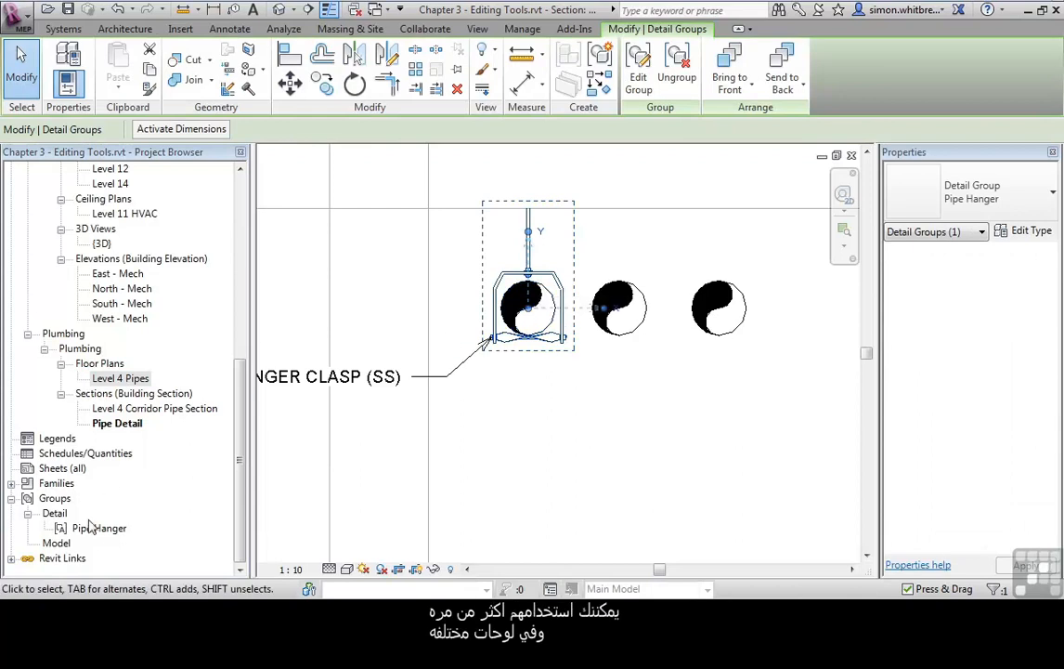
right_click(99, 528)
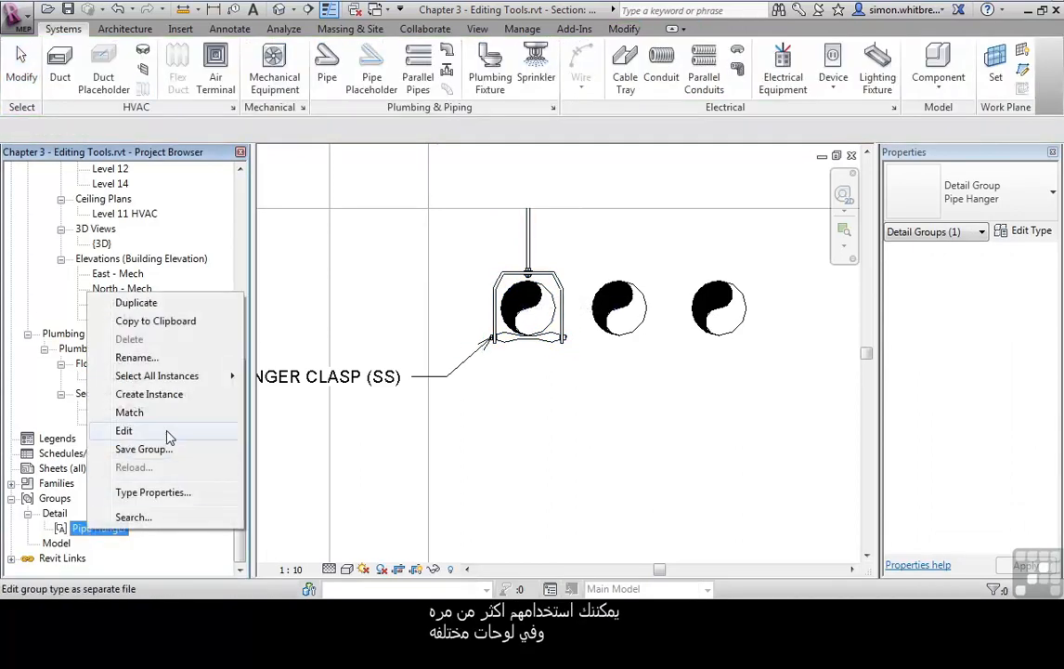
left_click(123, 430)
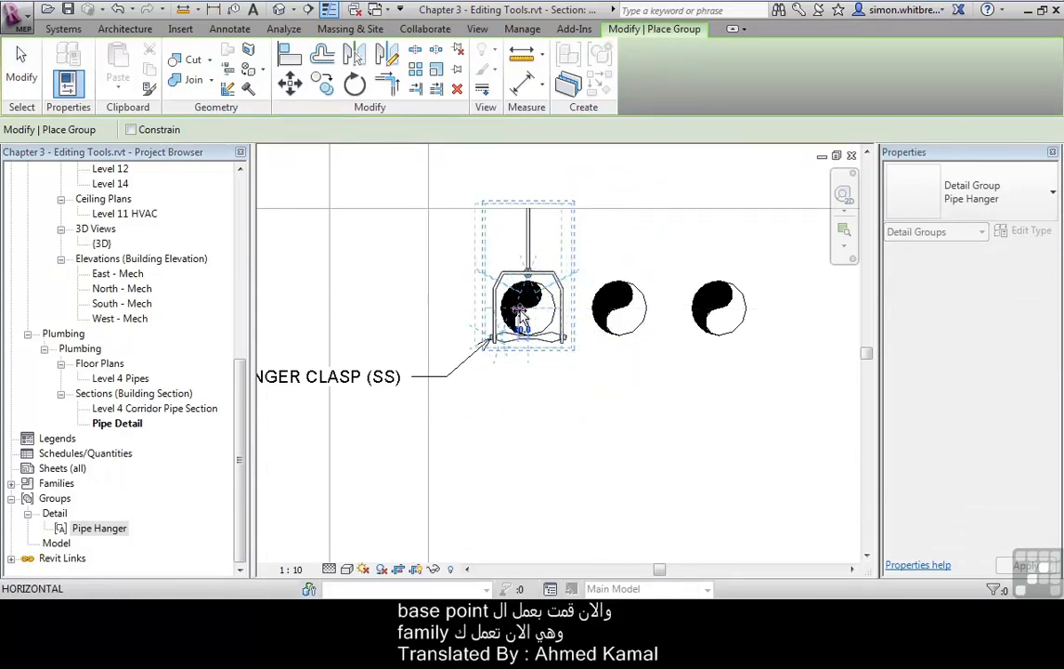
left_click(620, 307)
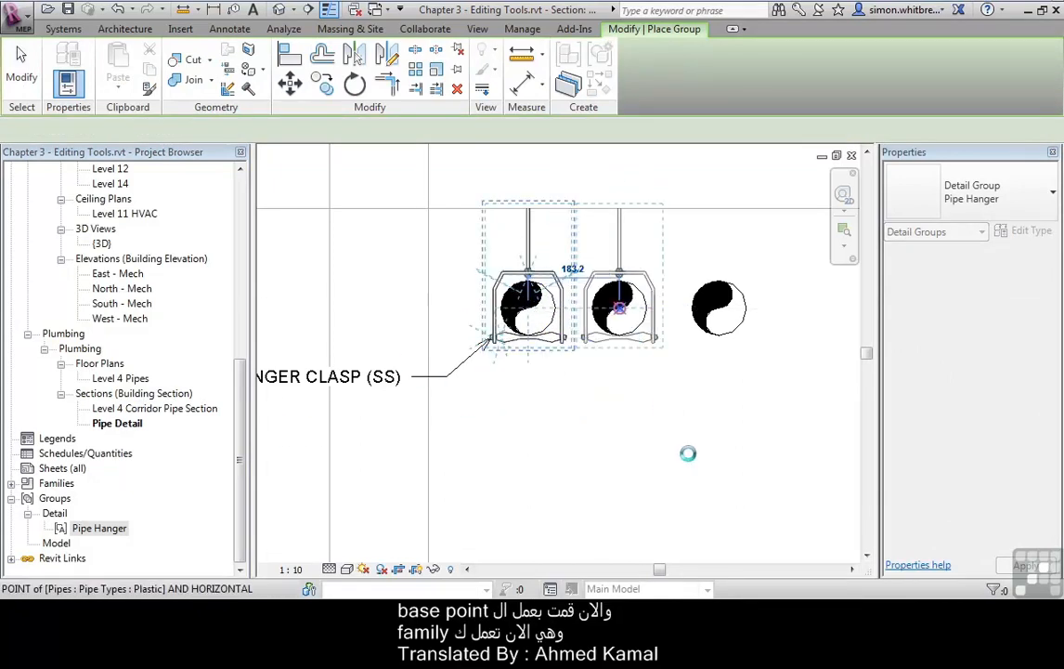